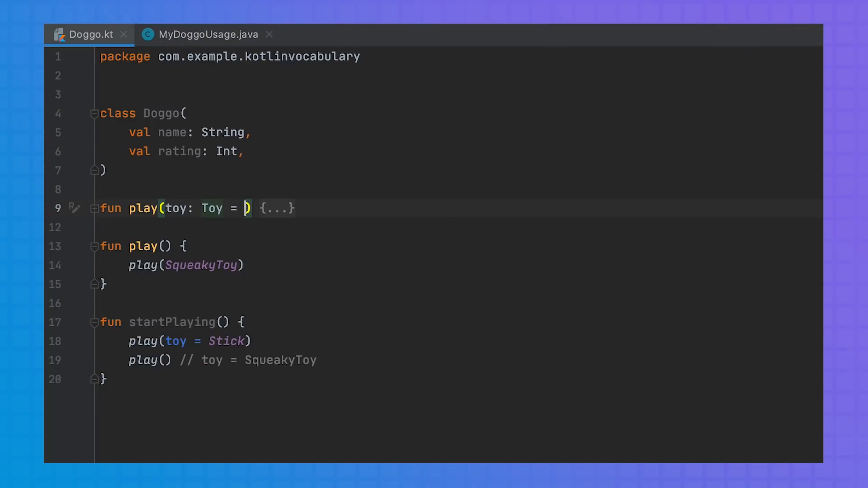
# Step: Default play's toy to SqueakyToy and delete the redundant no-argument play overload
pyautogui.write('SqueakyToy')
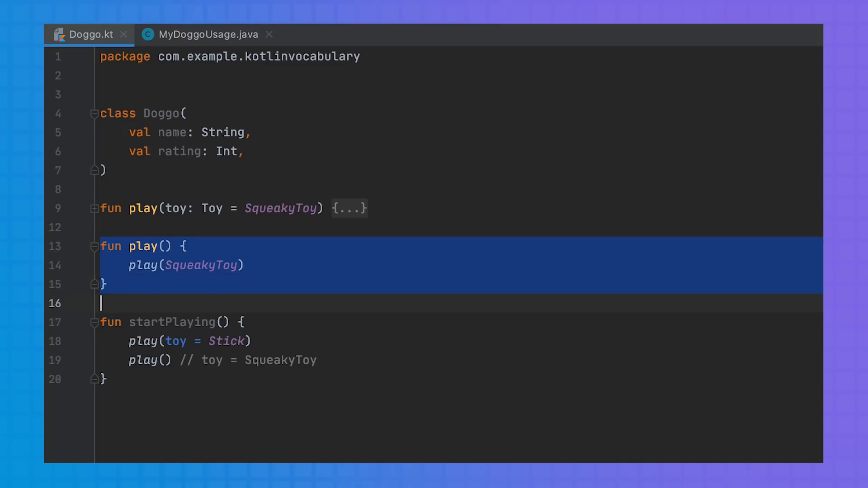
pyautogui.press('Delete')
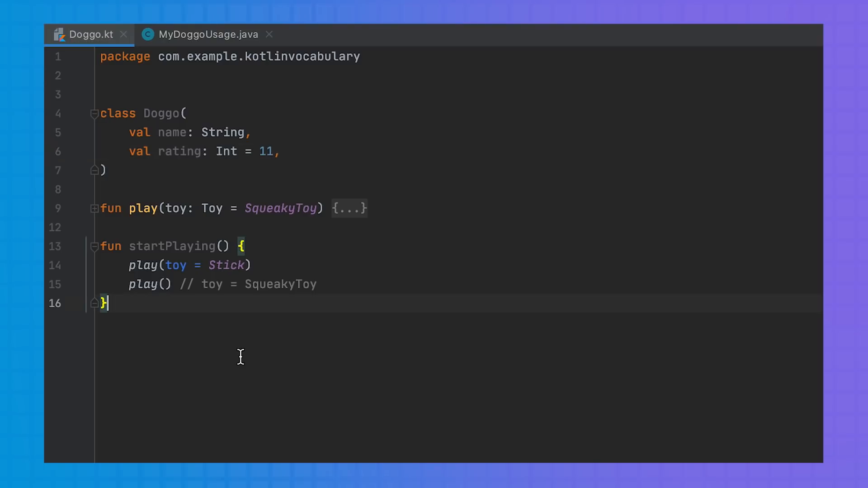
# Step: Declare goodDoggo and veryGoodDoggo as Tofu instances, the latter rated Int.MAX_VALUE, then move to MyDoggoUsage.java
pyautogui.write('v')
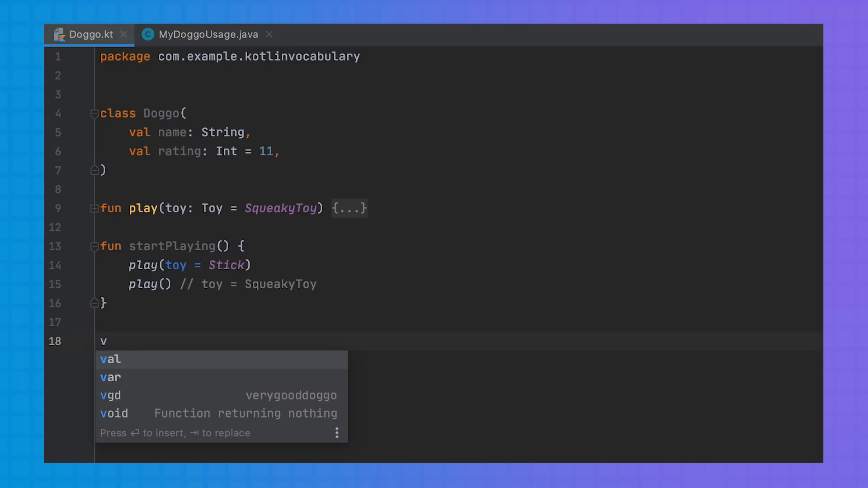
pyautogui.write('goodDoggo = Doggo(name = "Tofu')
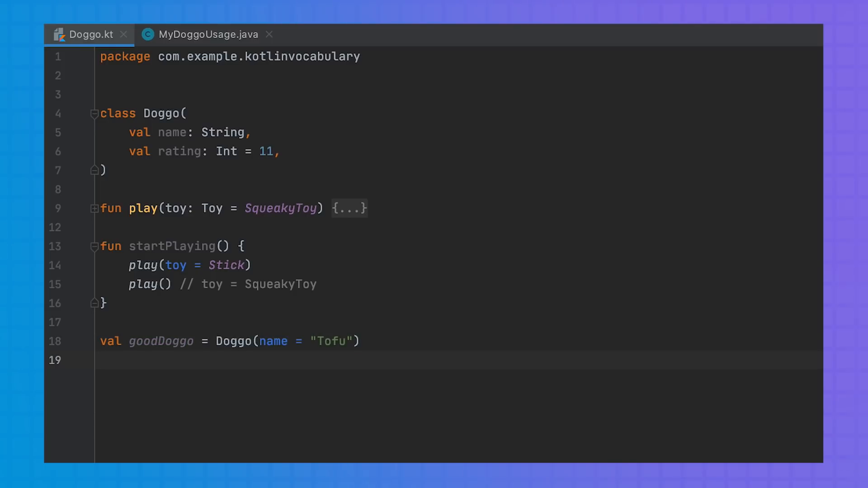
pyautogui.write('val veryGoodDoggo = Doggo(name = "Tofu", rating = Int.MAX_VALUE)')
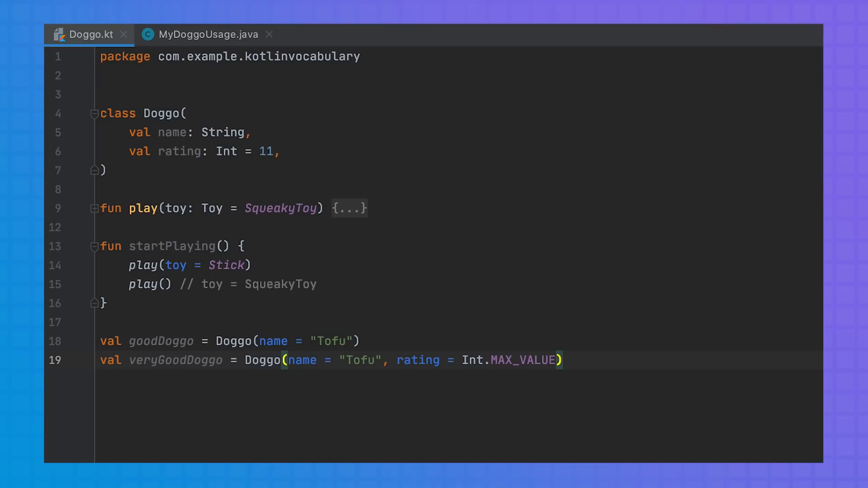
pyautogui.click(199, 34)
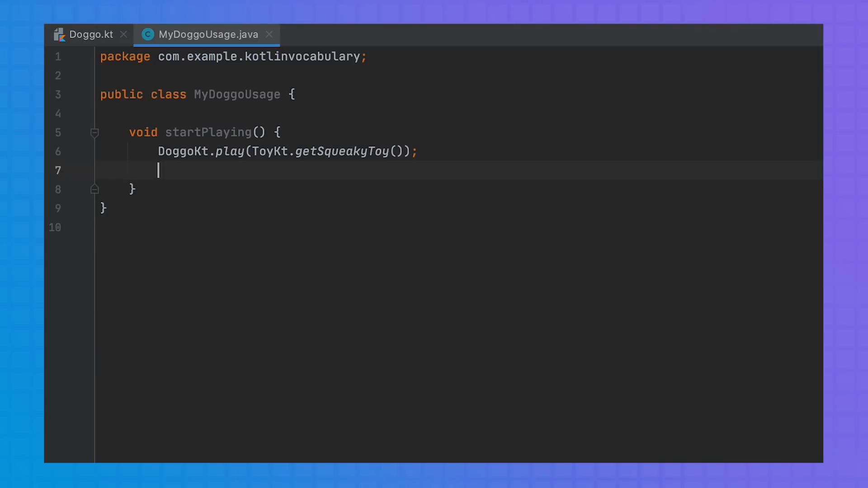
pyautogui.write('DoggoKt.')
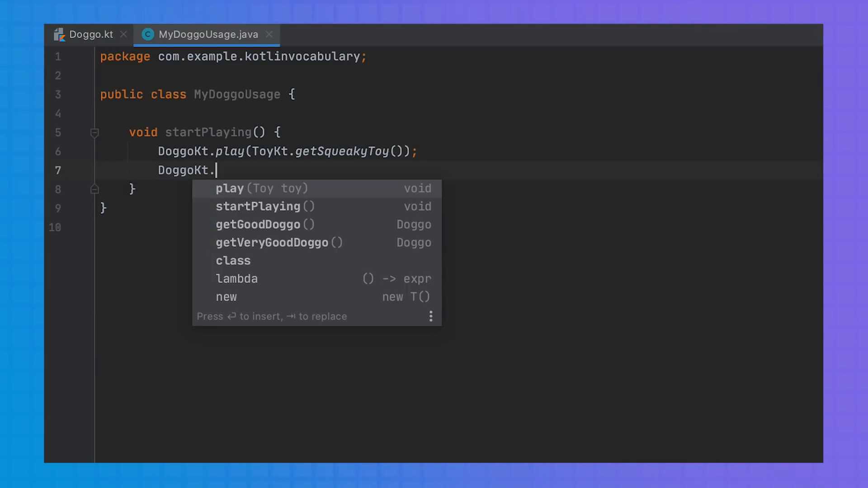
pyautogui.click(229, 188)
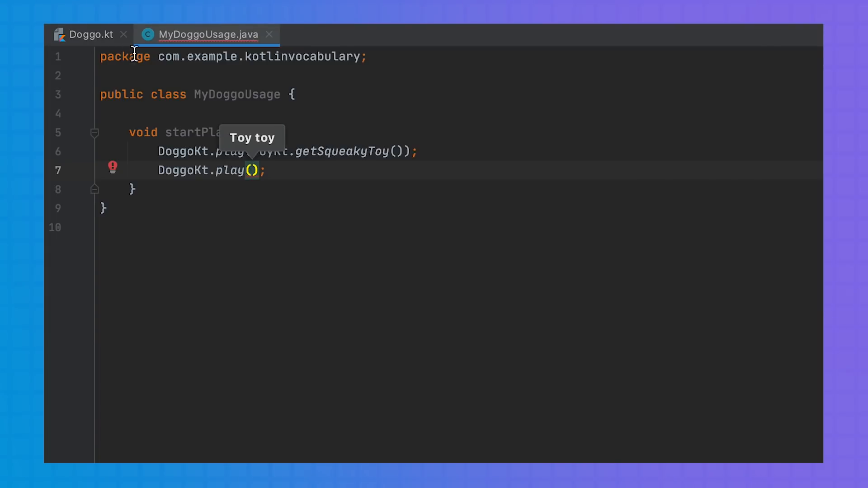
pyautogui.click(88, 35)
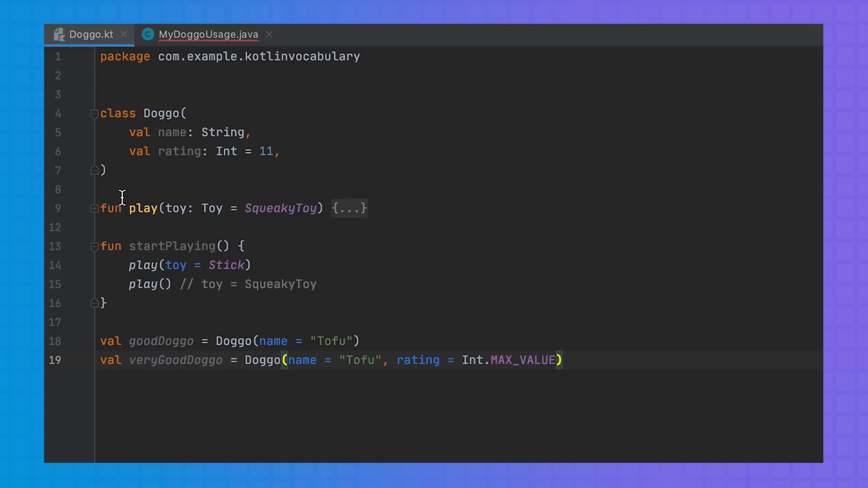
pyautogui.write('@JvmOverloads')
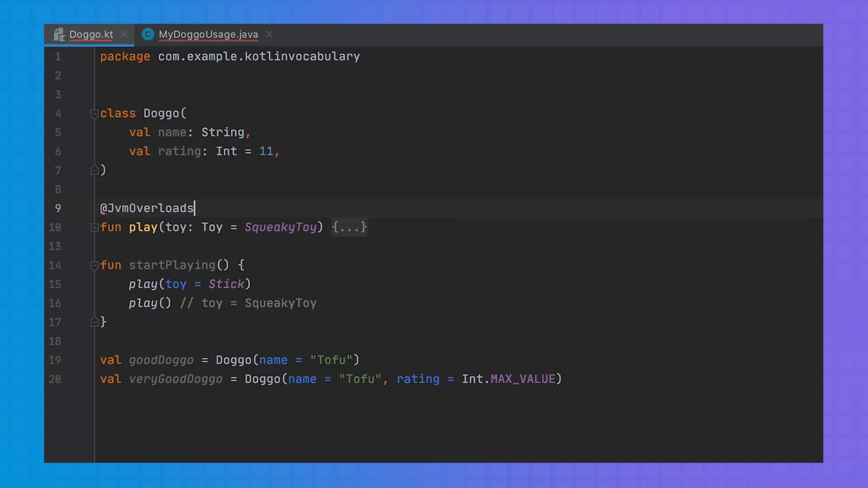
pyautogui.click(199, 35)
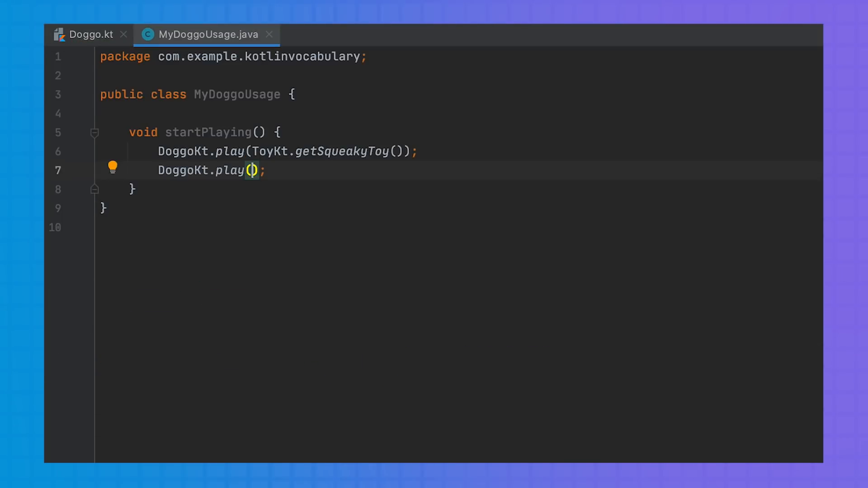
pyautogui.click(89, 34)
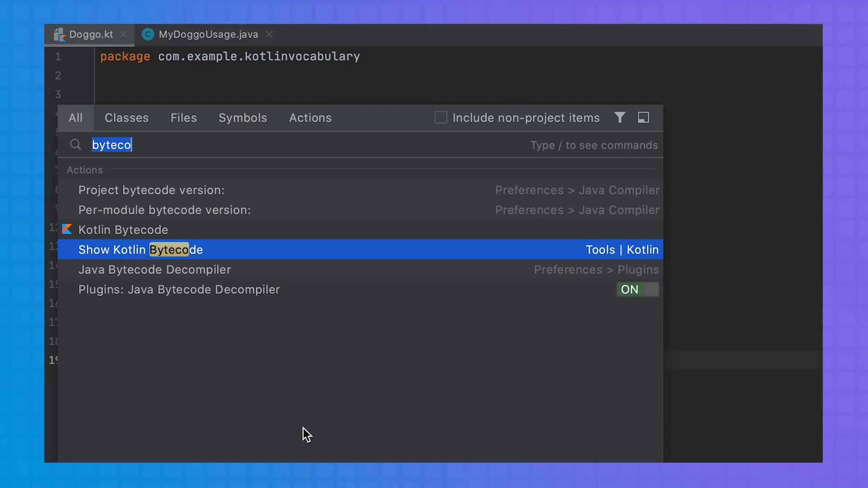
# Step: Show Doggo.kt's Kotlin bytecode and decompile it to Java, revealing play$default
pyautogui.click(142, 250)
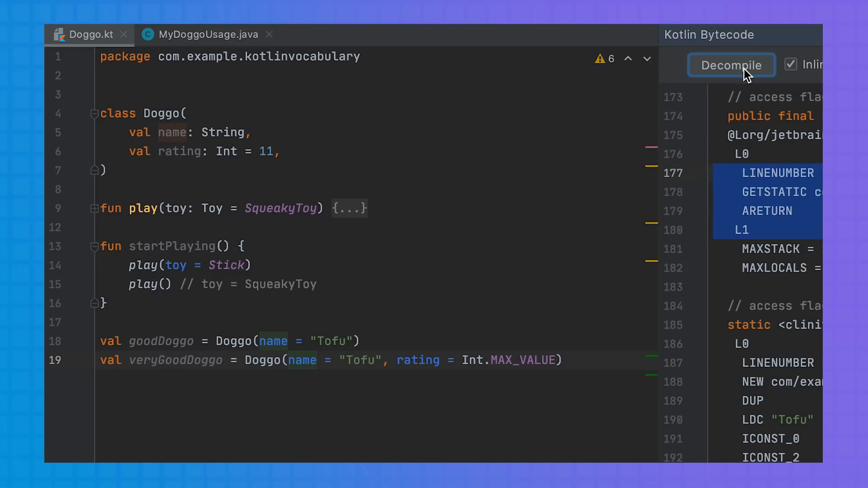
pyautogui.click(731, 65)
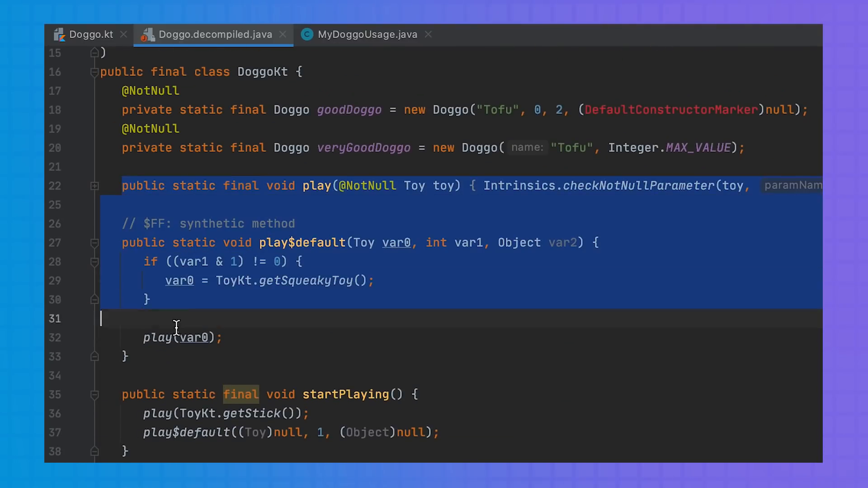
# Step: Highlight the decompiled play method and its play$default usage in startPlaying
pyautogui.doubleClick(317, 185)
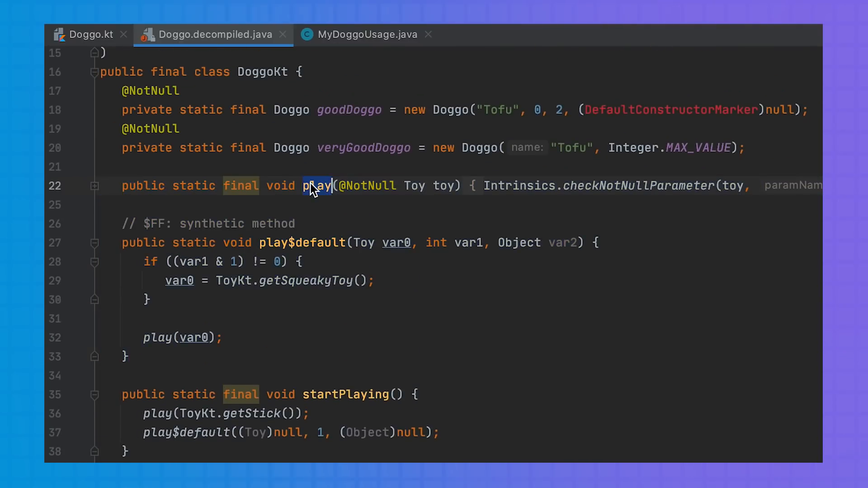
pyautogui.moveTo(142, 414)
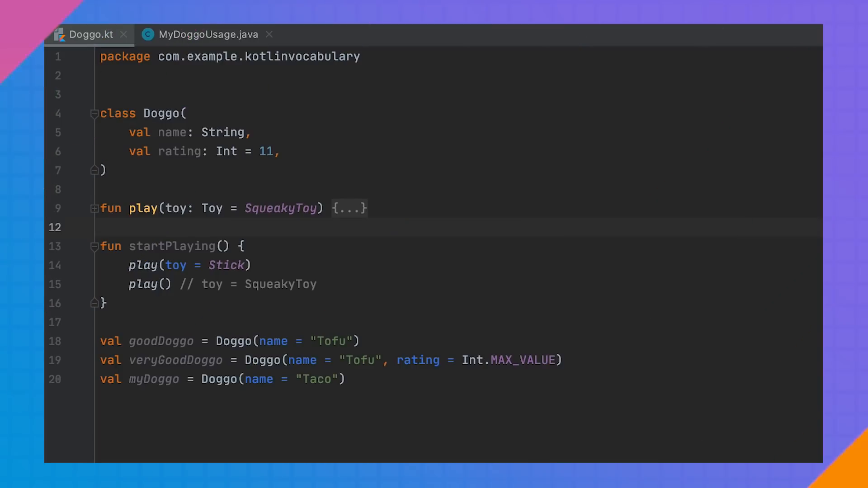
# Step: Add a play2(doggo2 = myDoggo) call in startPlaying
pyautogui.write('f')
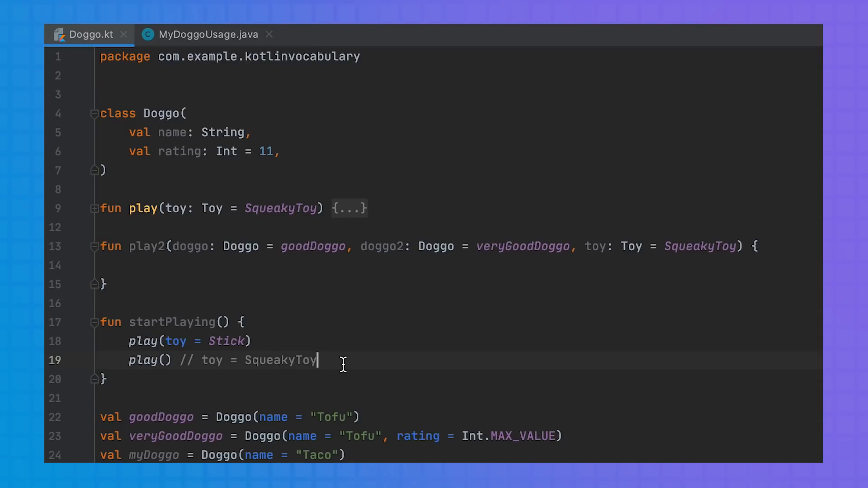
pyautogui.write('play2(doggo2 = myDoggo)')
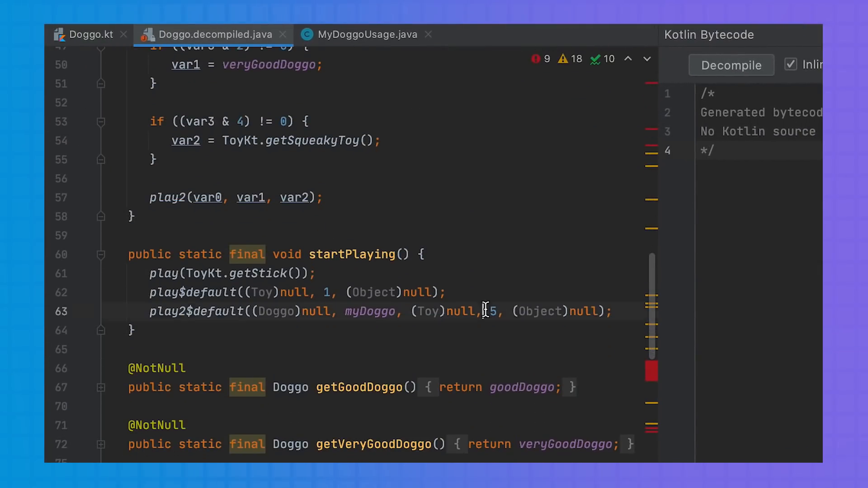
# Step: Review play2$default's bitmask 5 and default-value checks, then leave the decompiled tab
pyautogui.doubleClick(494, 311)
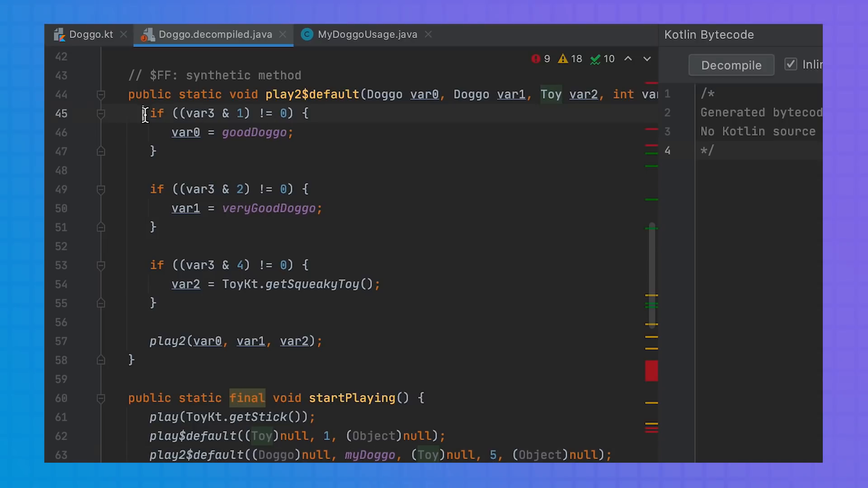
pyautogui.moveTo(145, 114); pyautogui.dragTo(161, 152)
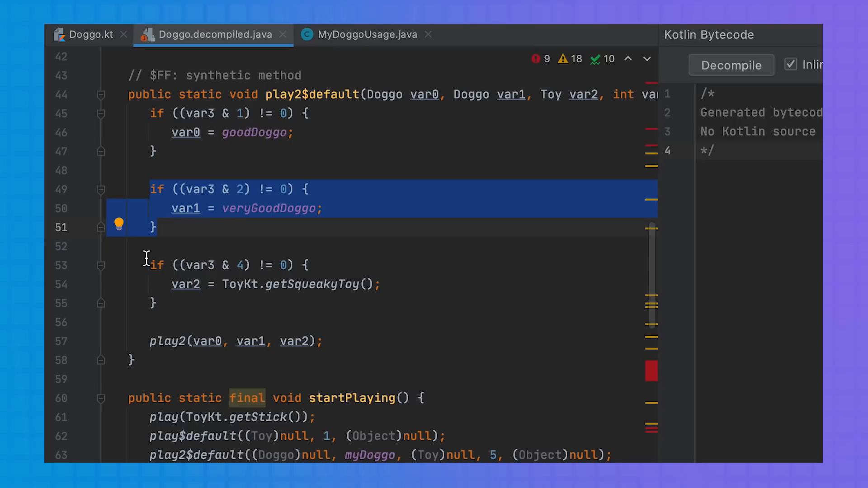
pyautogui.click(159, 303)
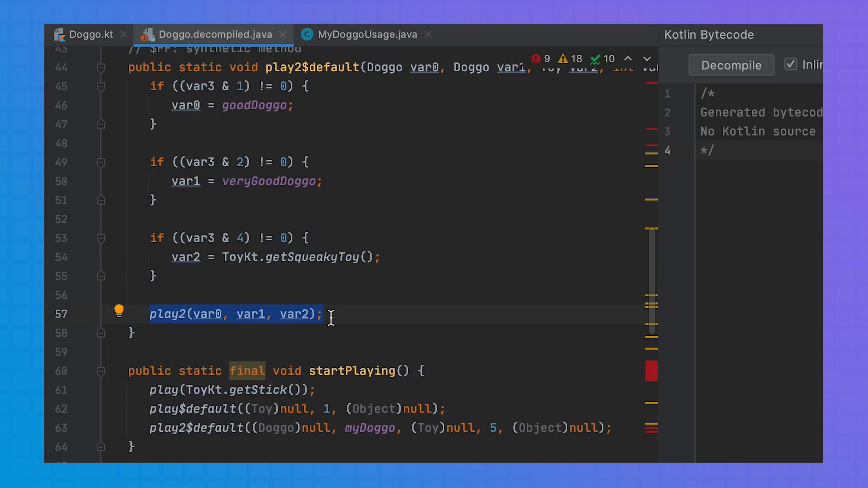
pyautogui.click(285, 35)
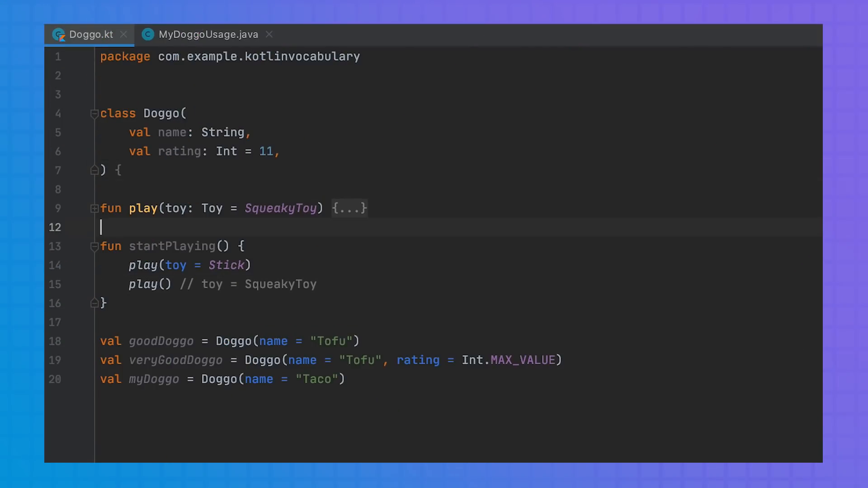
# Step: Make Doggo and play open and give PlayfulDoggo's overriding play a Stick default, then decompile
pyautogui.write('open')
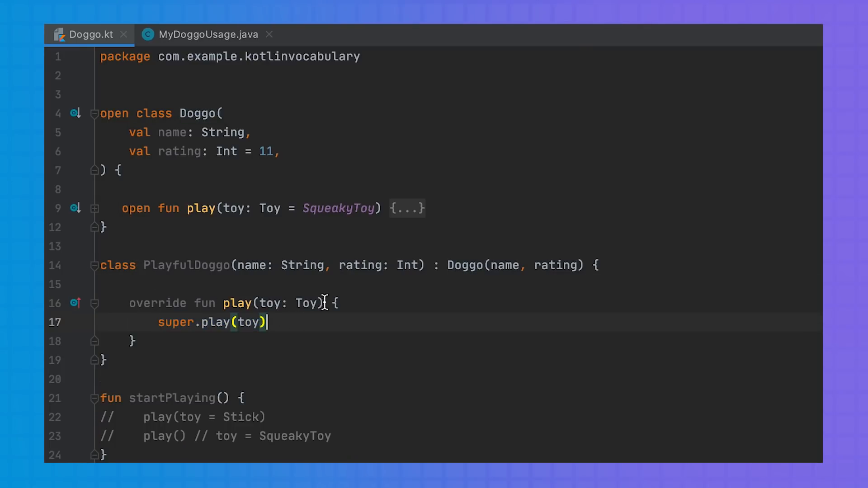
pyautogui.write('=')
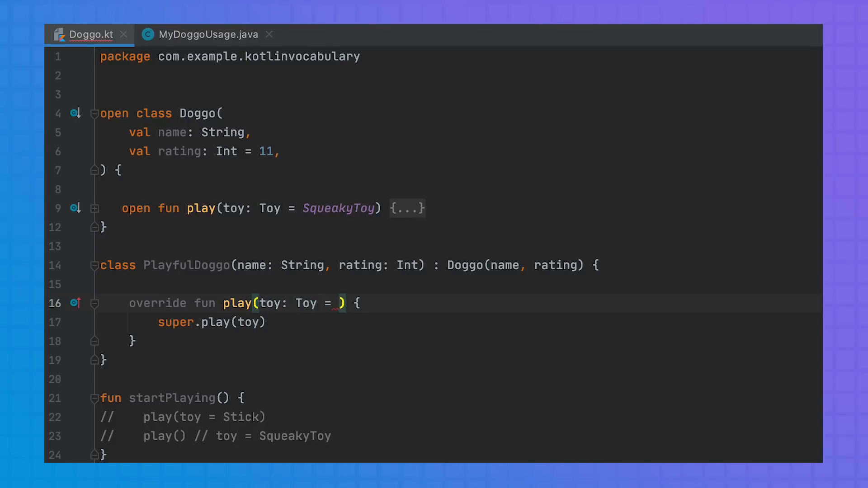
pyautogui.write('Stick')
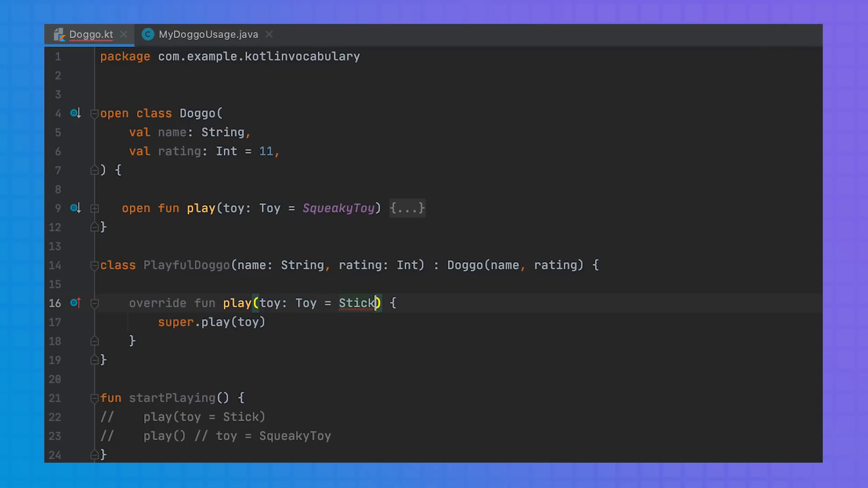
pyautogui.moveTo(331, 303)
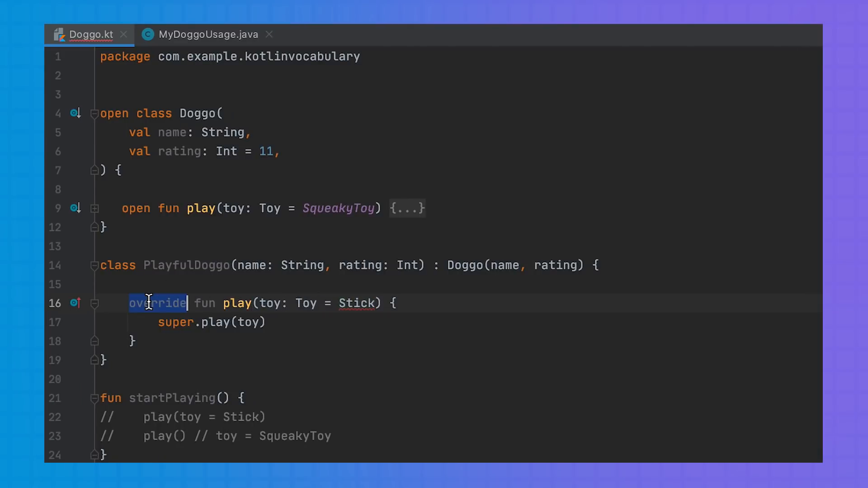
pyautogui.press('Delete')
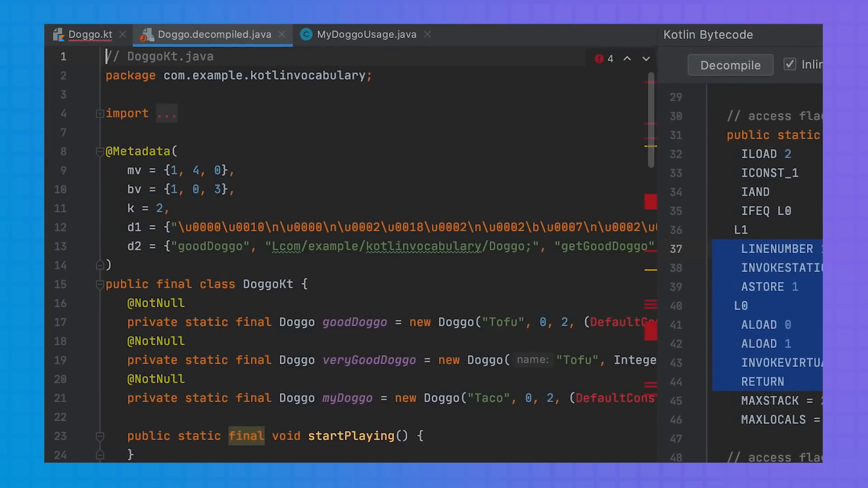
# Step: Scroll to play$default in the decompiled Java and close it to revert Doggo.kt
pyautogui.scroll(-3)
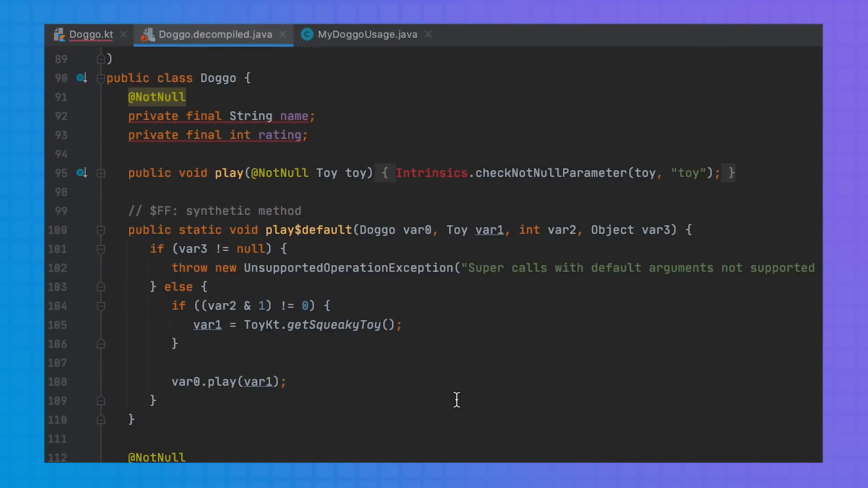
pyautogui.click(144, 249)
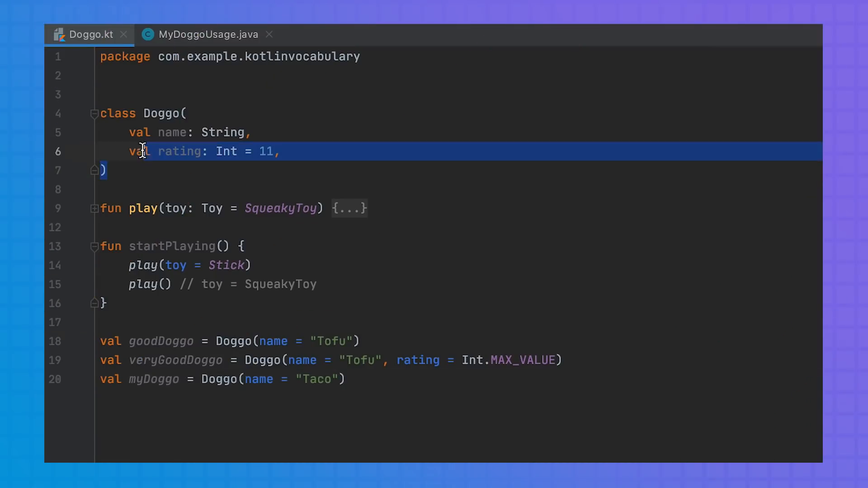
# Step: Decompile Doggo and select DefaultConstructorMarker in the synthetic constructor defaulting rating to 11
pyautogui.click(162, 113)
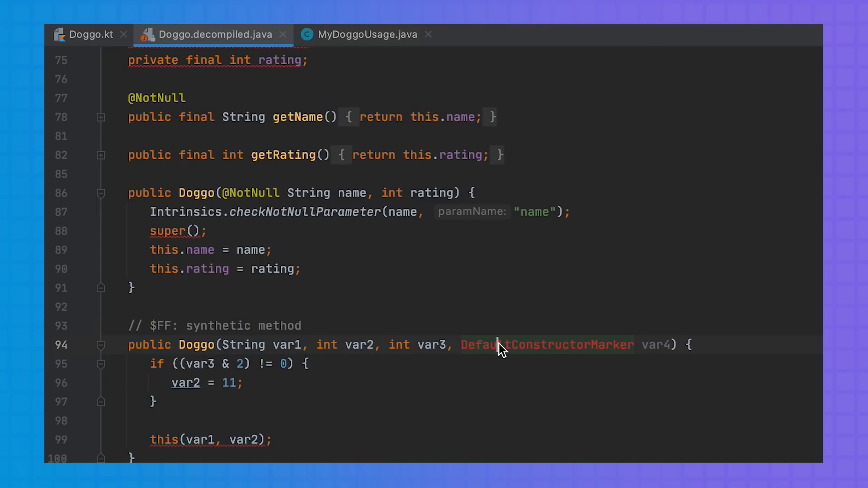
pyautogui.doubleClick(547, 344)
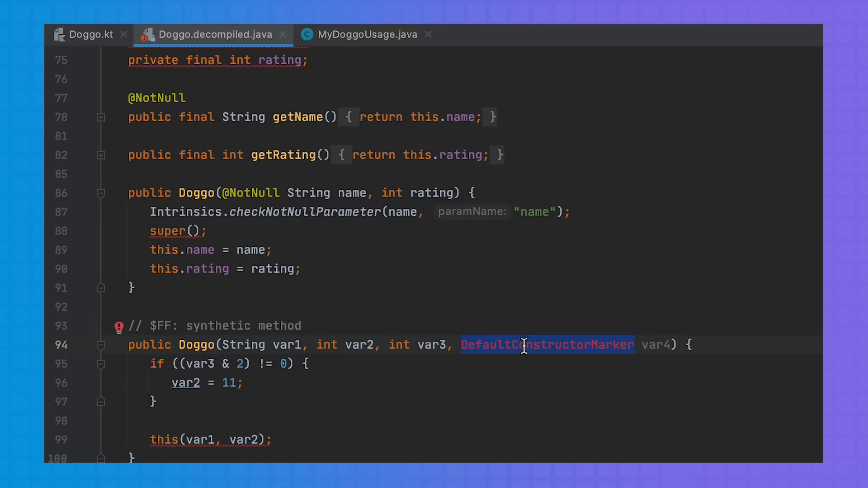
pyautogui.moveTo(526, 351)
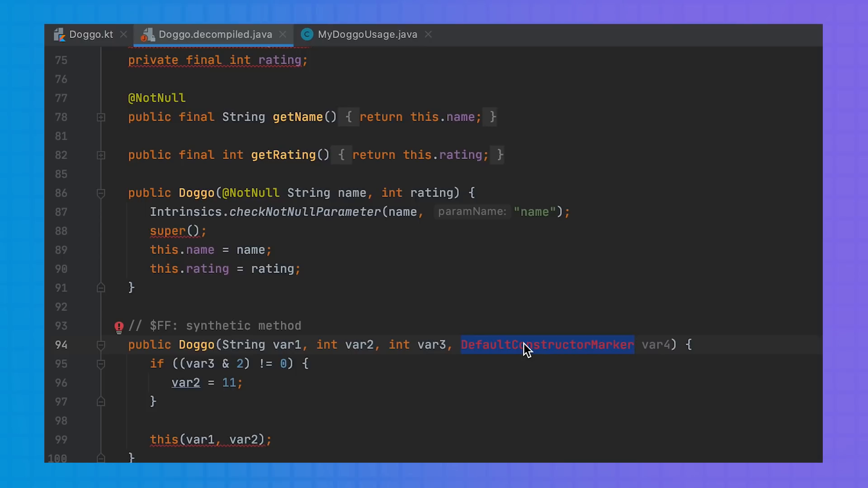